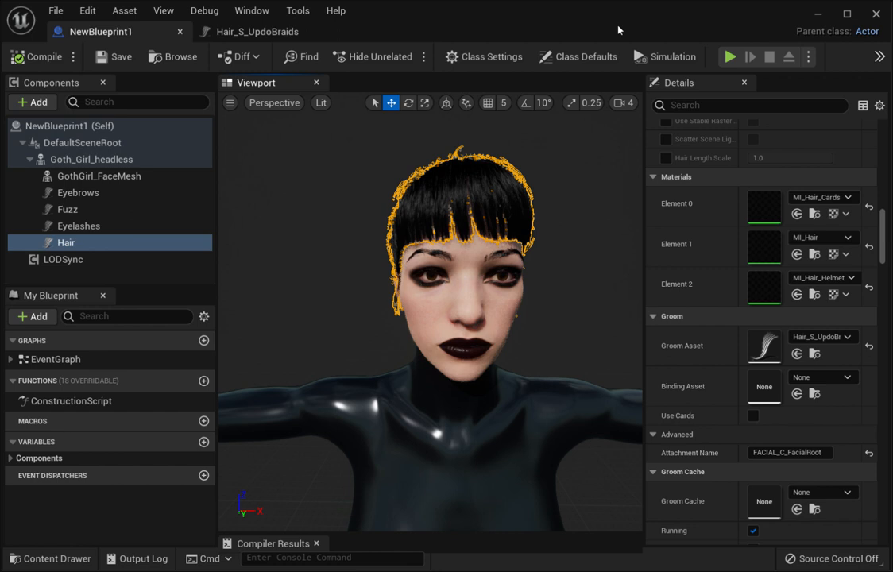
mouse_move(424, 203)
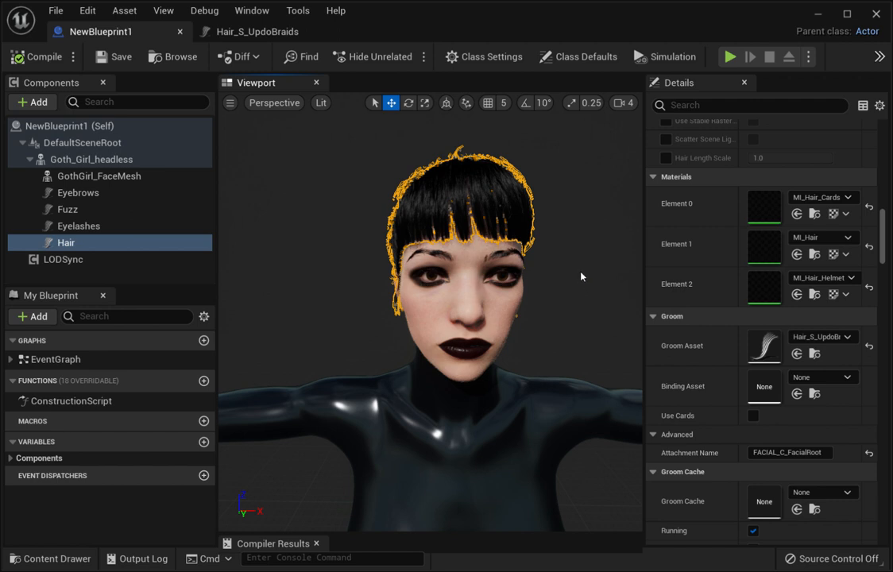
mouse_move(580, 267)
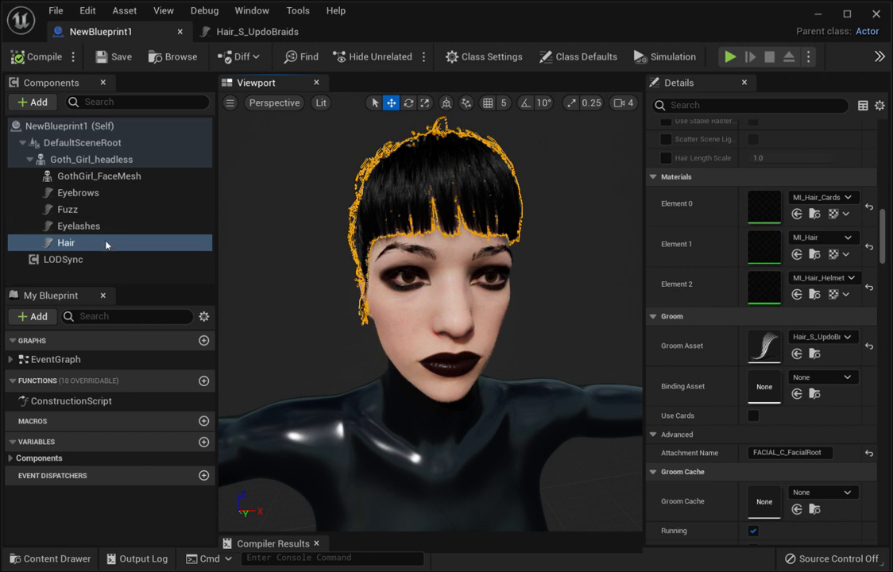
mouse_move(32, 101)
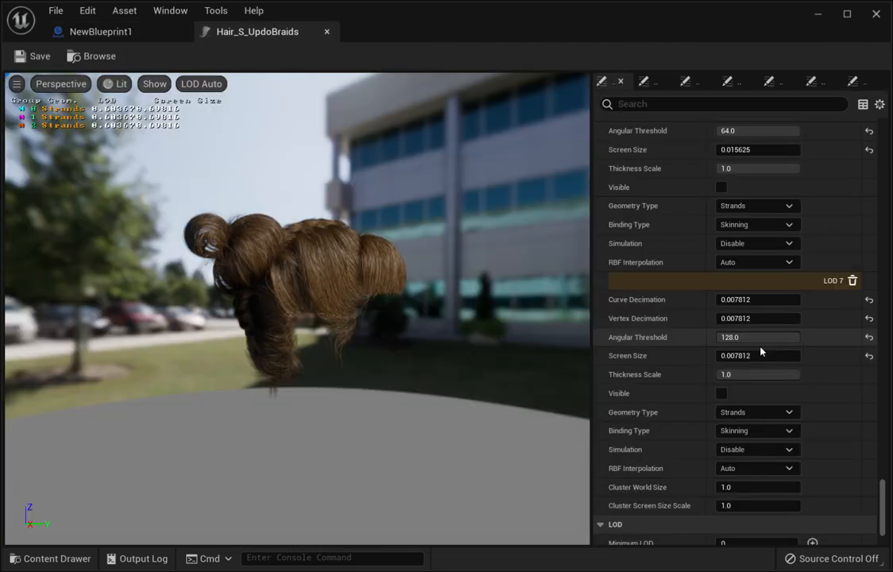
mouse_move(178, 211)
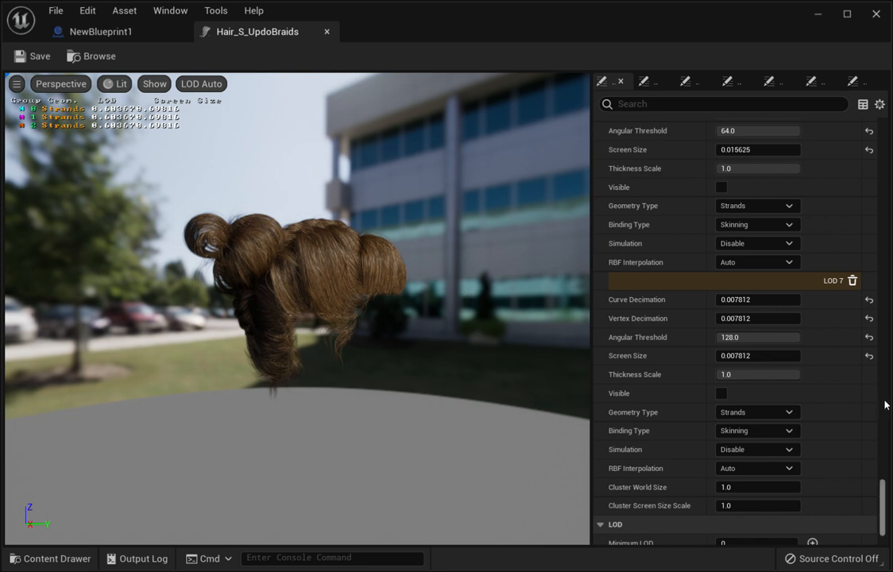
Scroll the Details panel up to the LODs section showing LOD 0
scroll("up", 3)
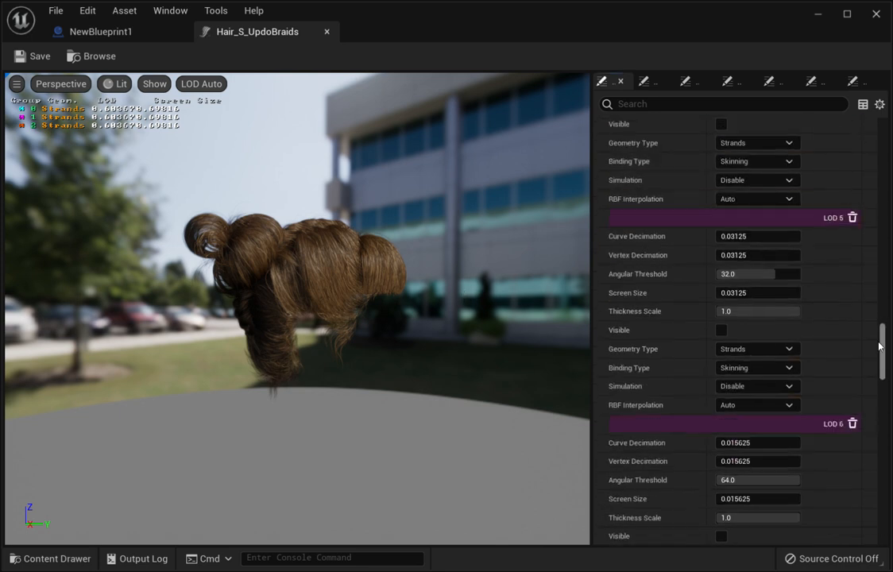
scroll("up", 3)
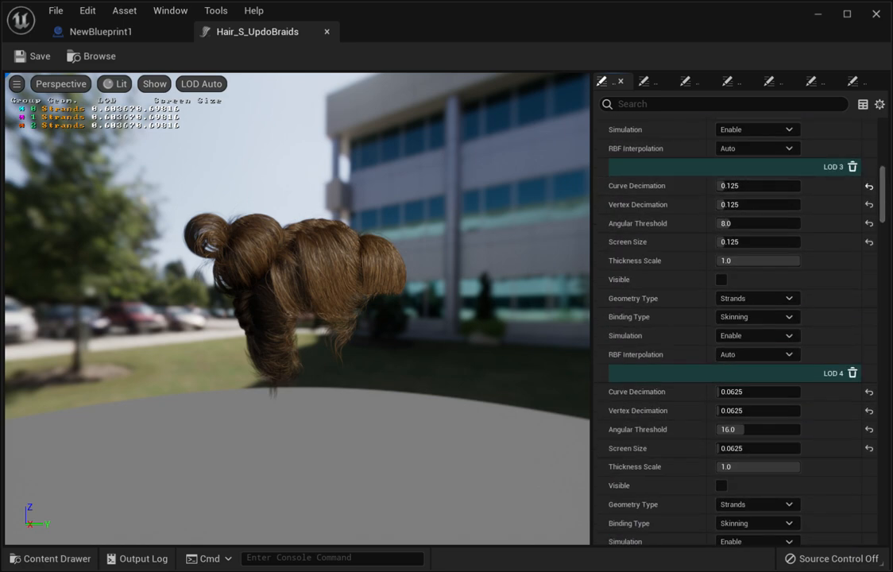
scroll("up", 3)
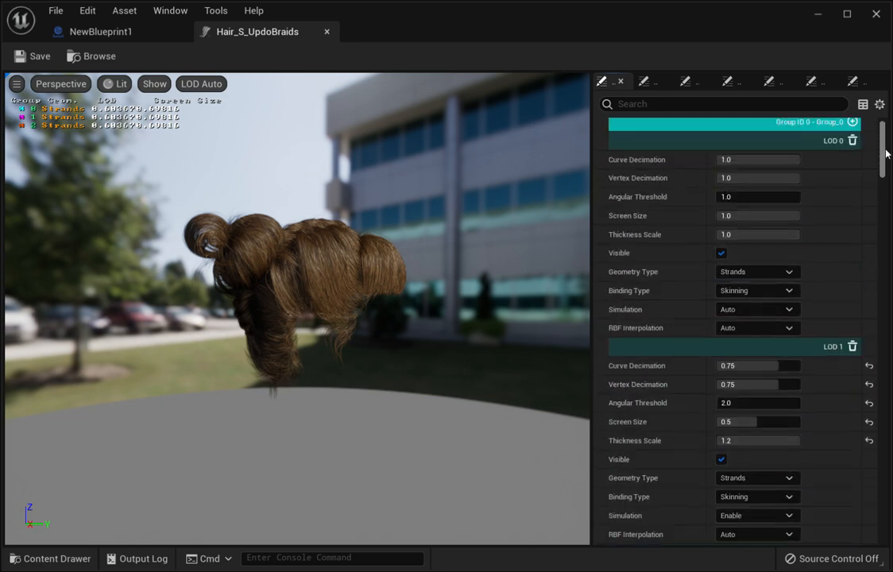
scroll("up", 3)
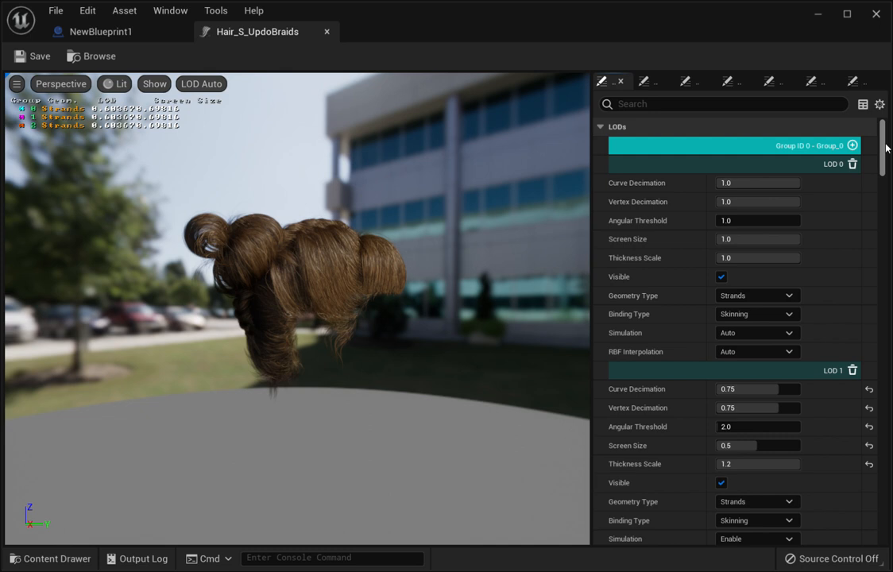
mouse_move(660, 329)
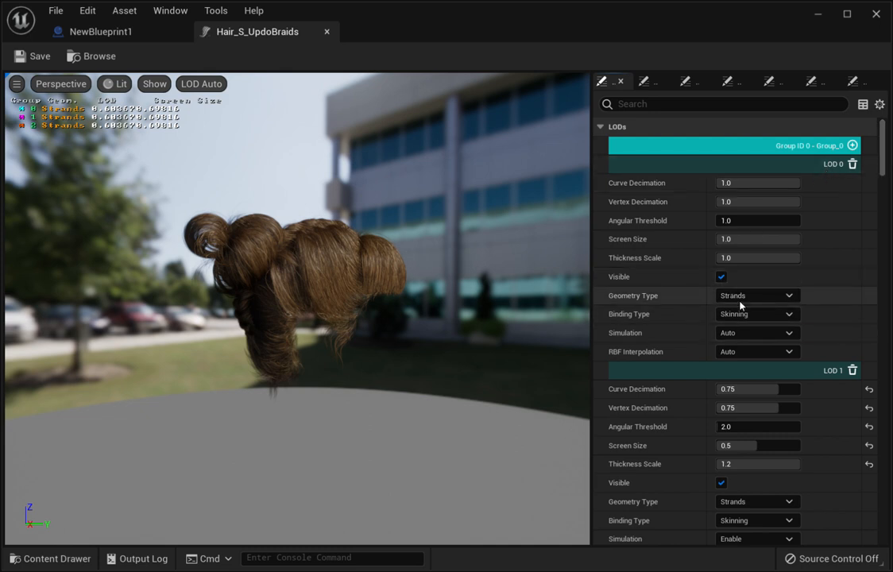
mouse_move(743, 296)
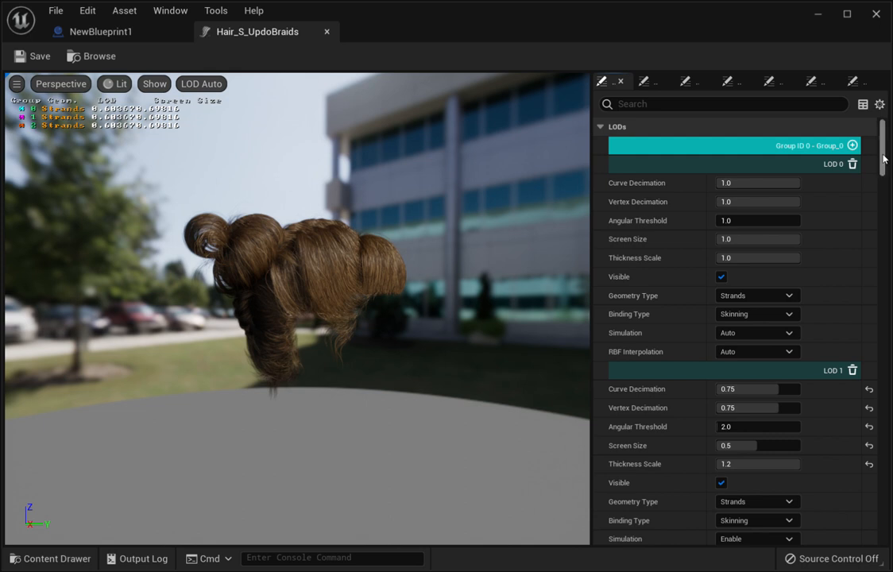
Enable Visible on LOD 2 through LOD 7 of the first hair group
scroll("down", 3)
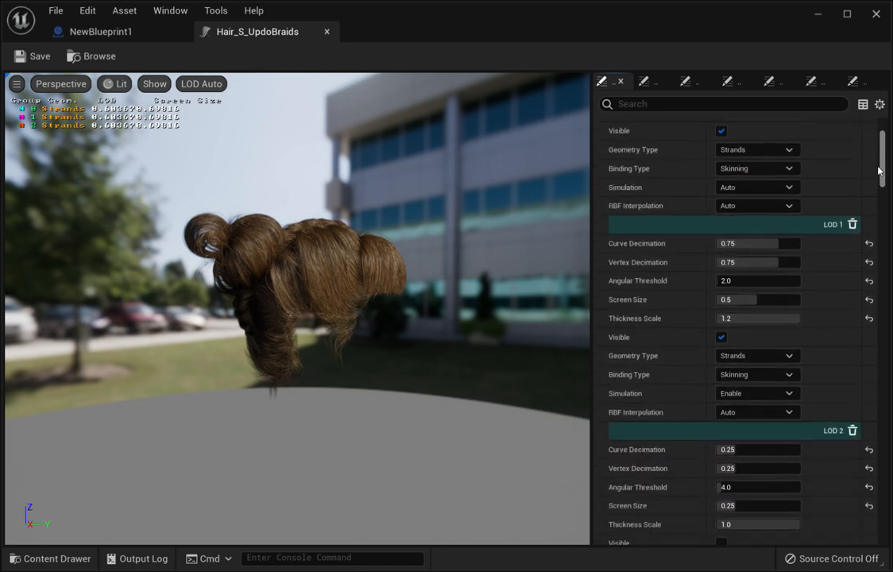
scroll("down", 3)
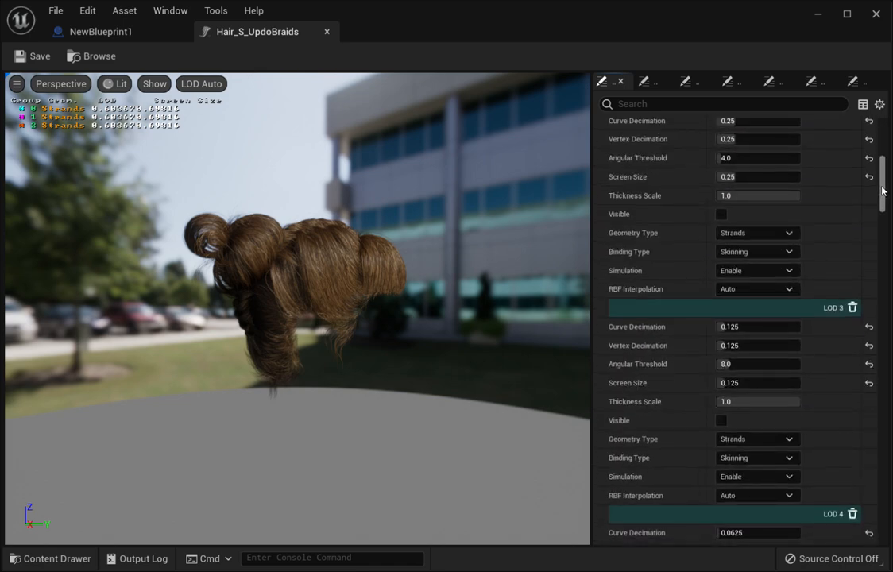
scroll("up", 3)
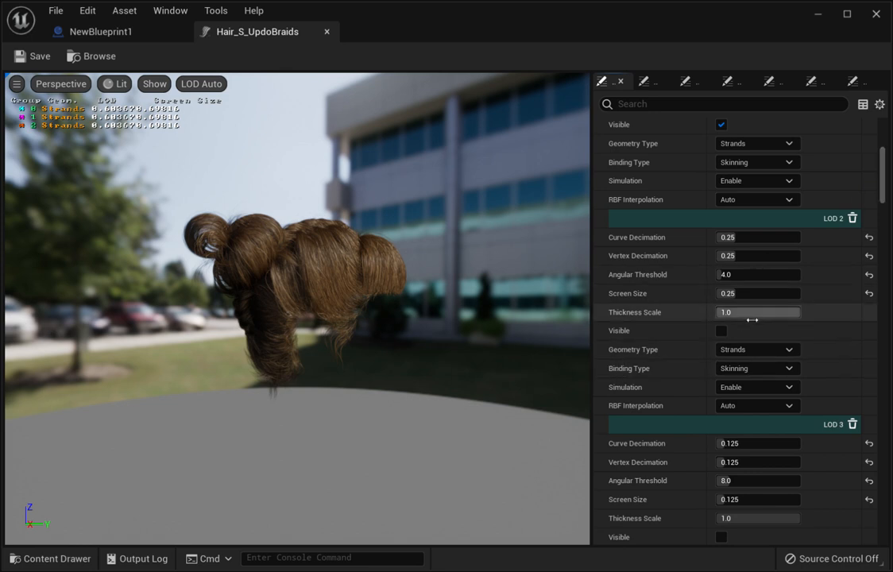
mouse_move(725, 332)
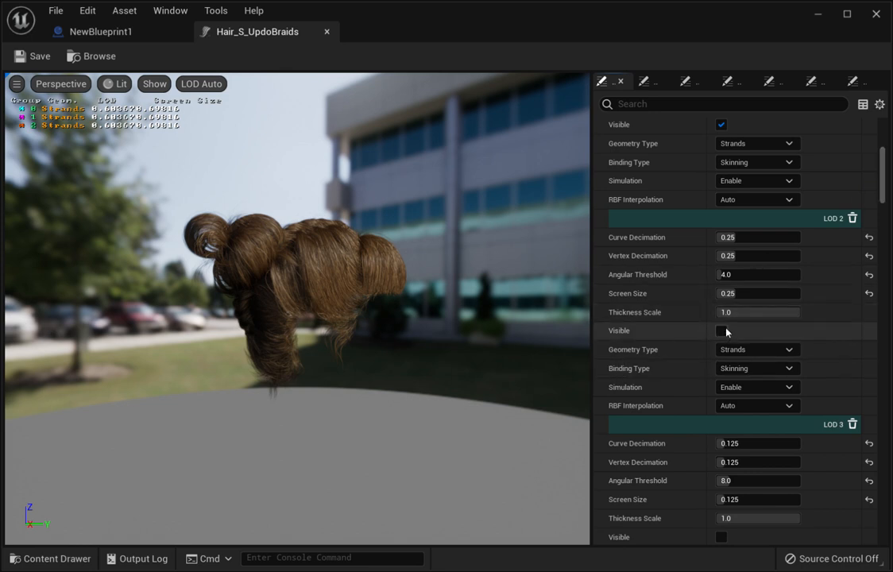
left_click(722, 331)
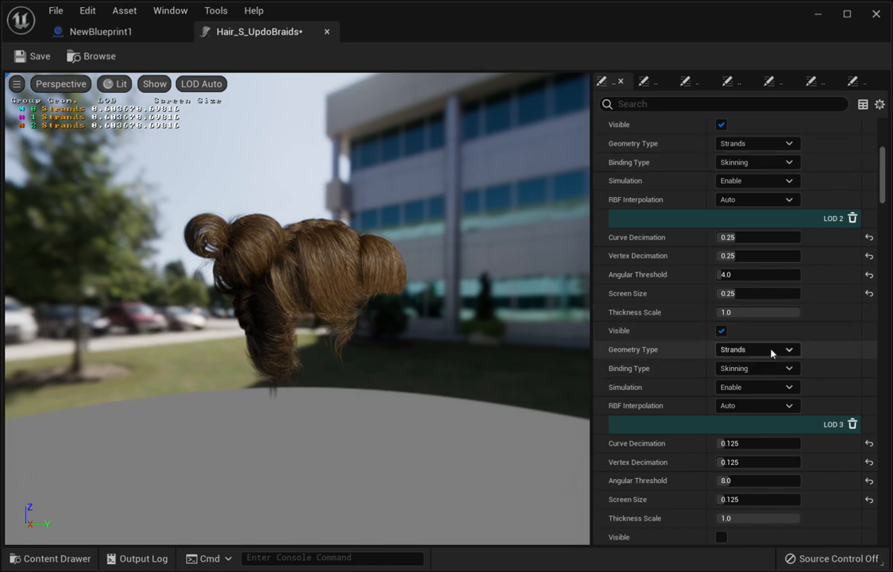
scroll("down", 3)
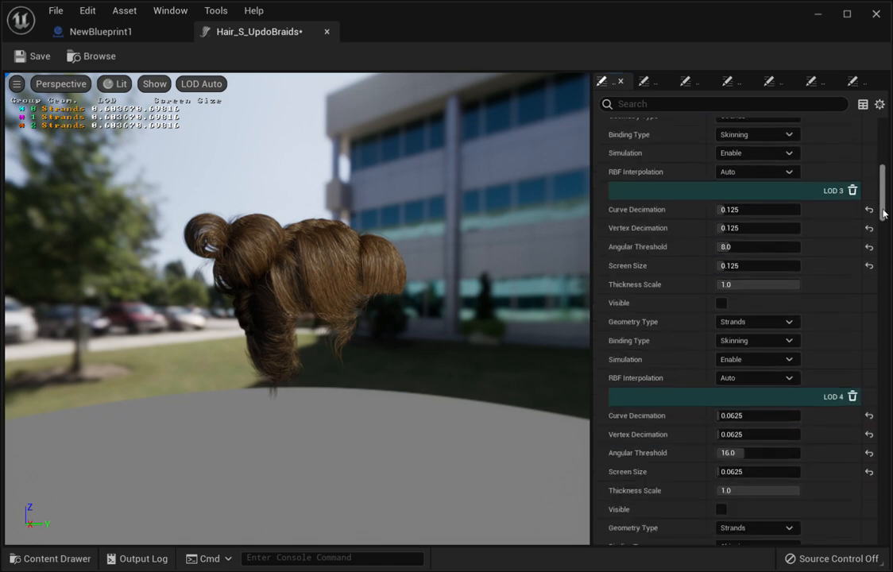
scroll("down", 3)
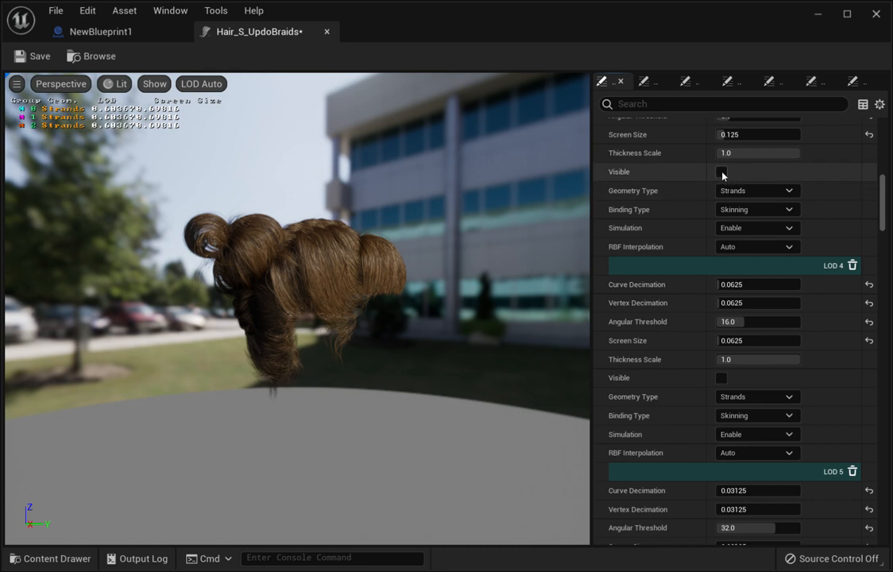
left_click(722, 172)
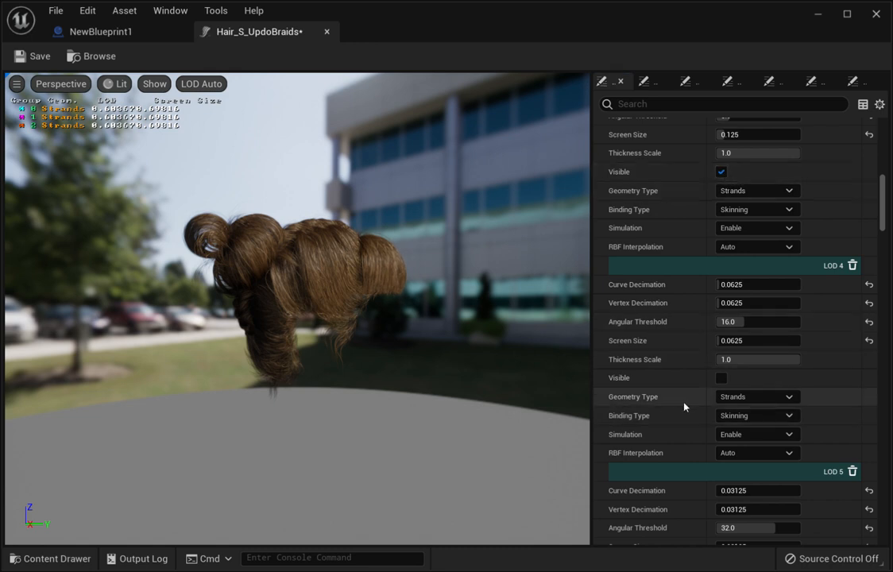
left_click(721, 379)
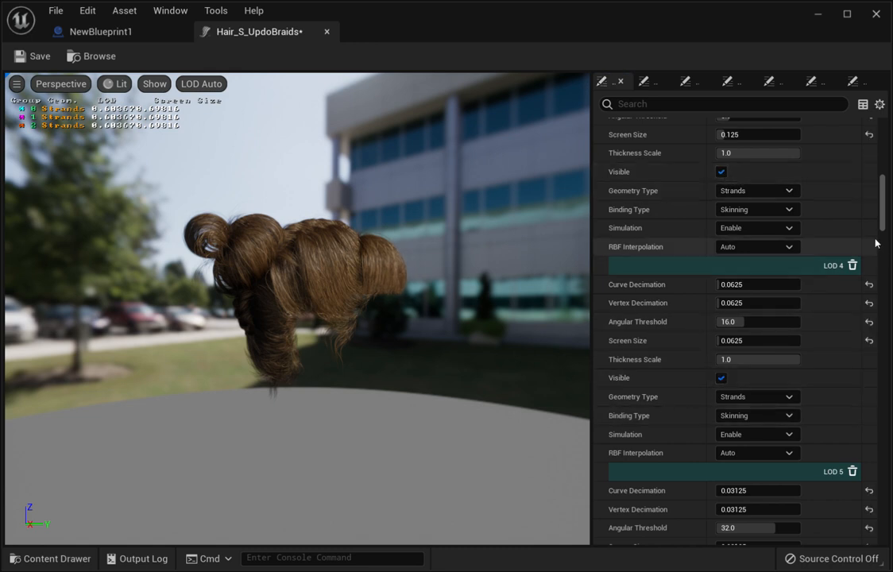
scroll("down", 3)
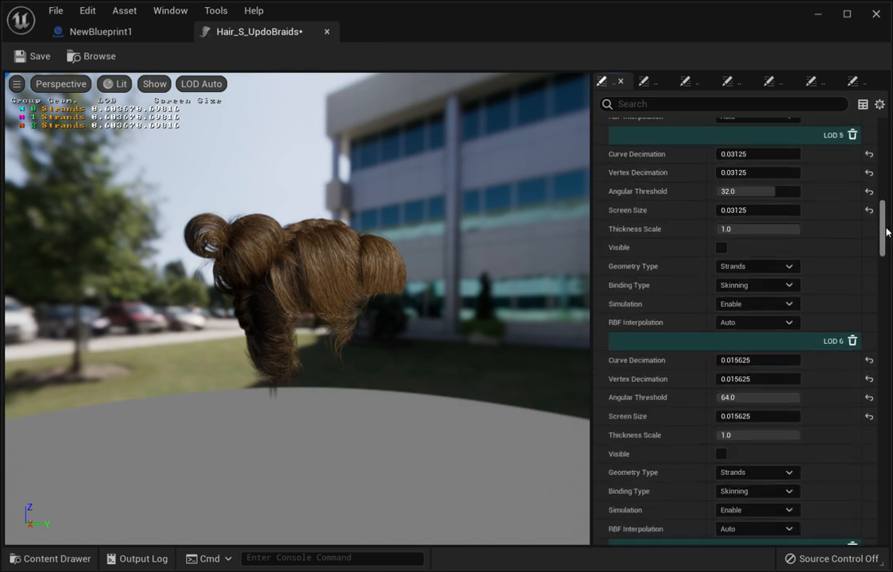
scroll("down", 3)
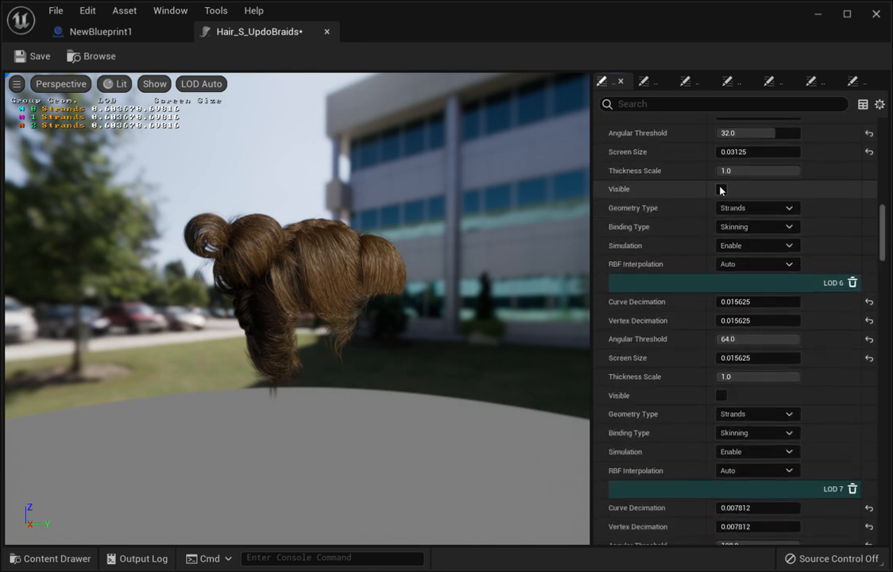
left_click(722, 189)
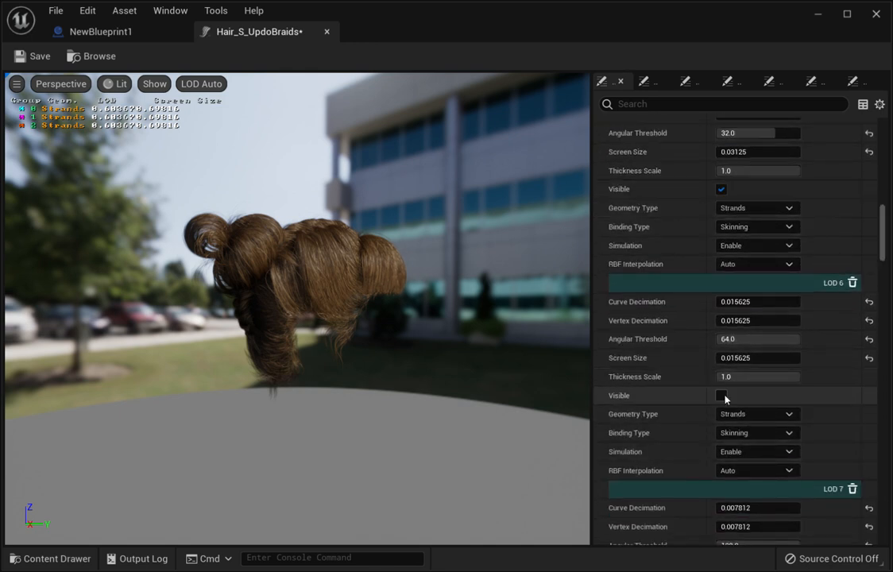
left_click(722, 394)
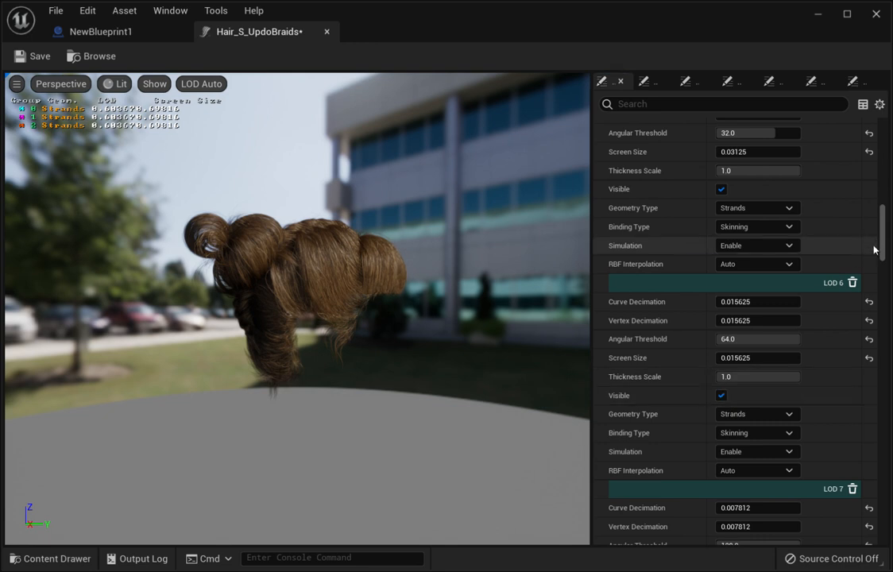
scroll("down", 3)
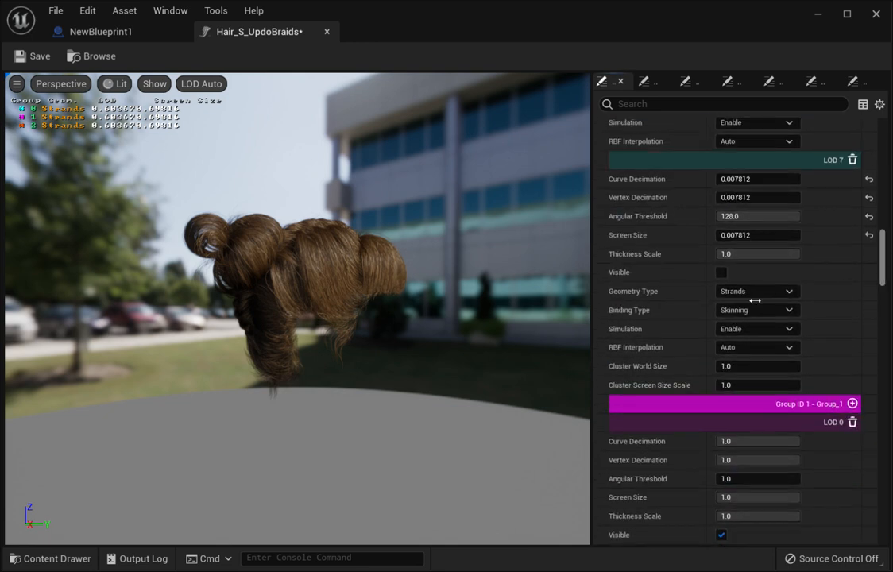
mouse_move(726, 276)
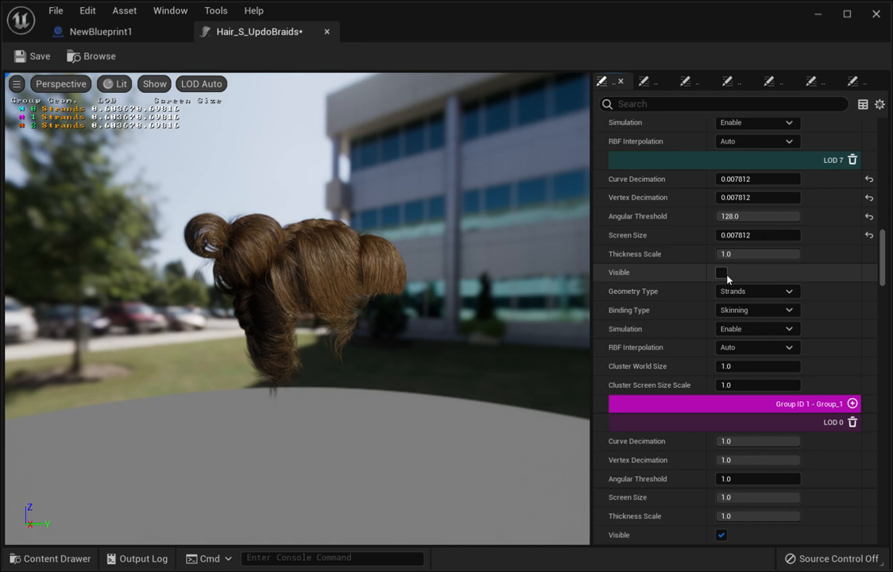
left_click(722, 272)
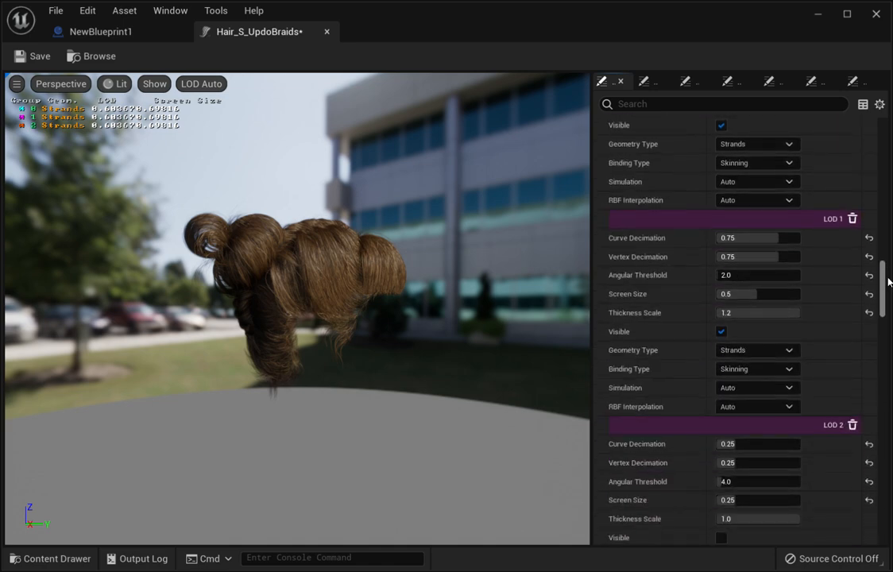
Enable Visible on LOD 2 through LOD 7 of the second hair group
scroll("down", 3)
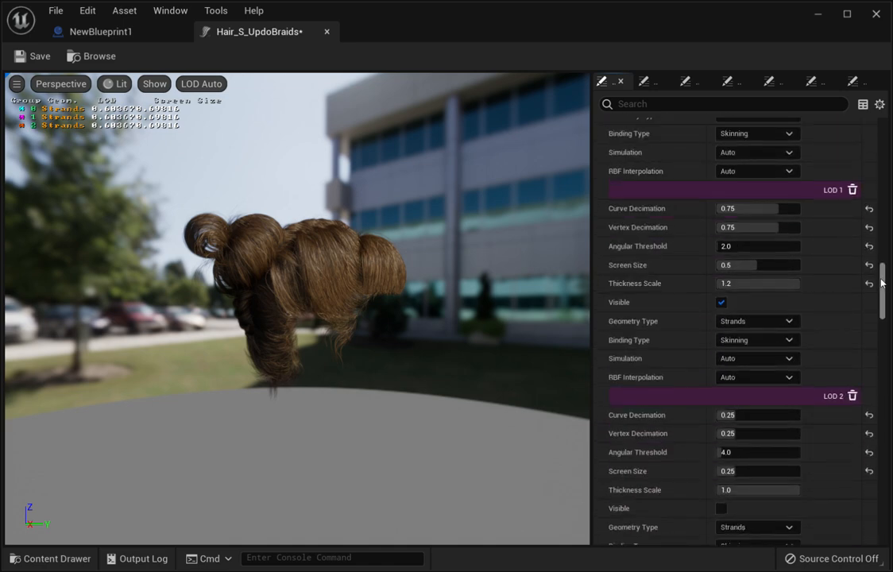
scroll("down", 3)
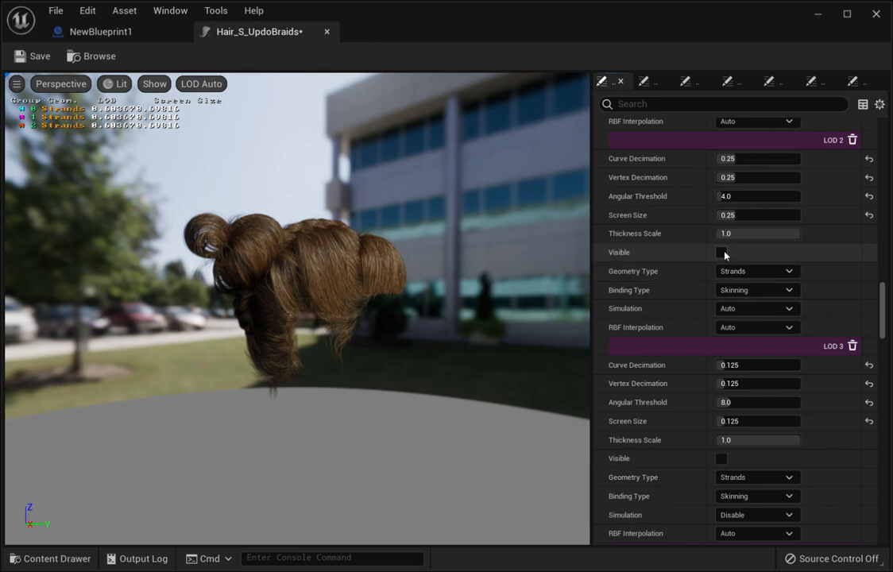
left_click(721, 251)
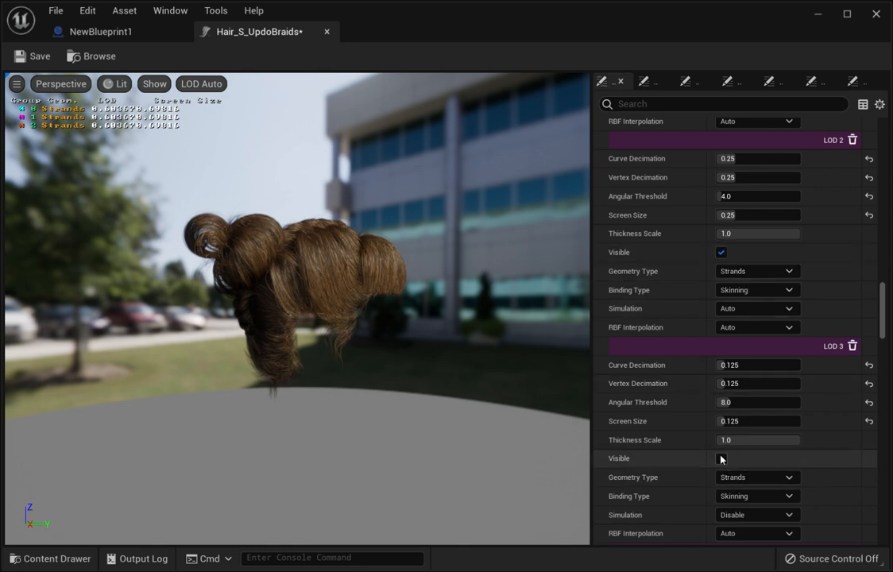
left_click(722, 458)
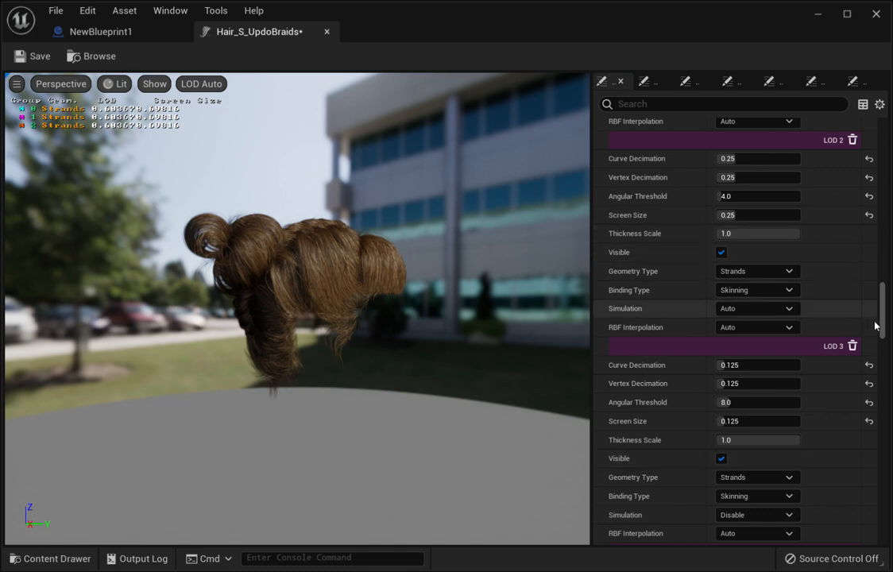
scroll("down", 3)
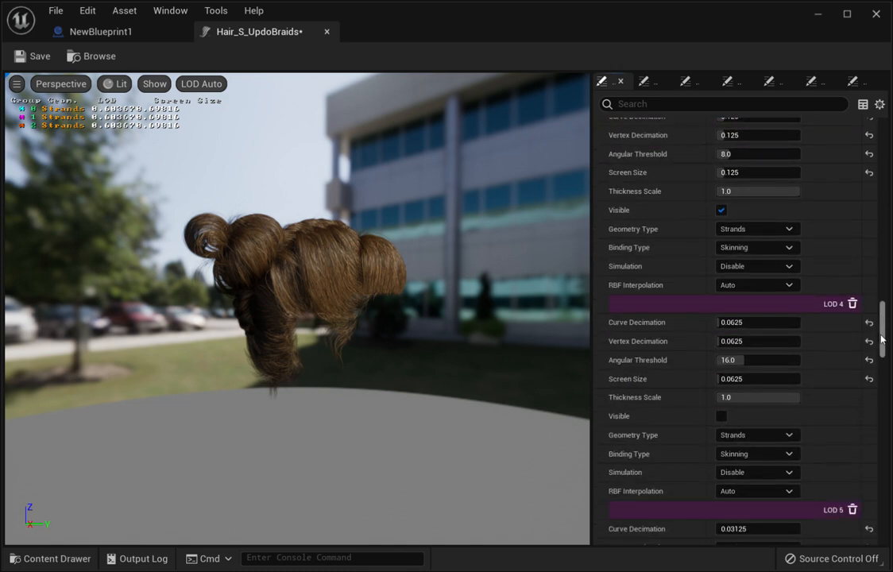
scroll("down", 3)
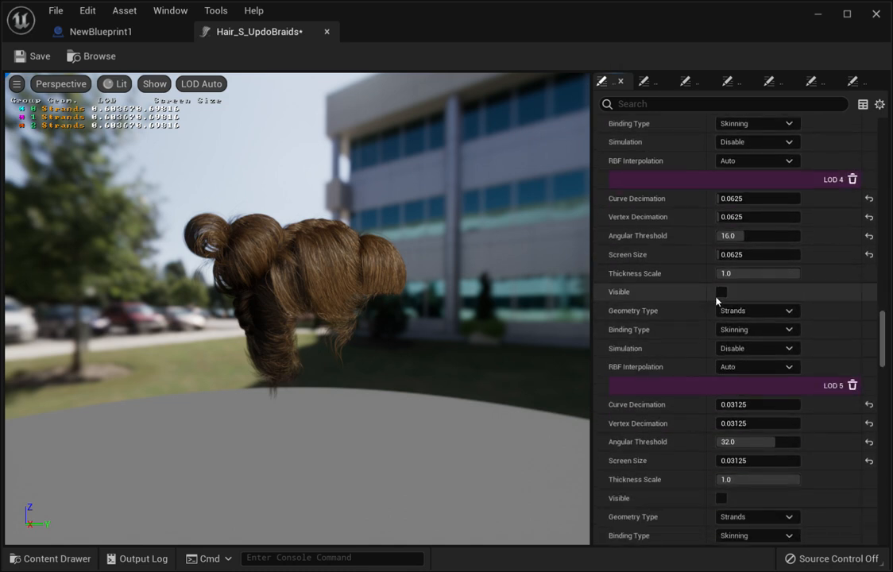
left_click(721, 293)
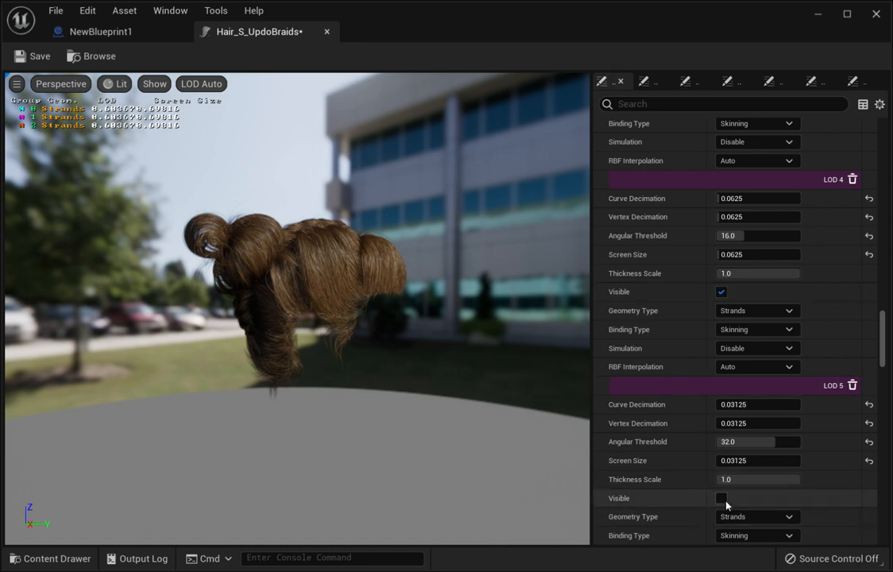
left_click(722, 499)
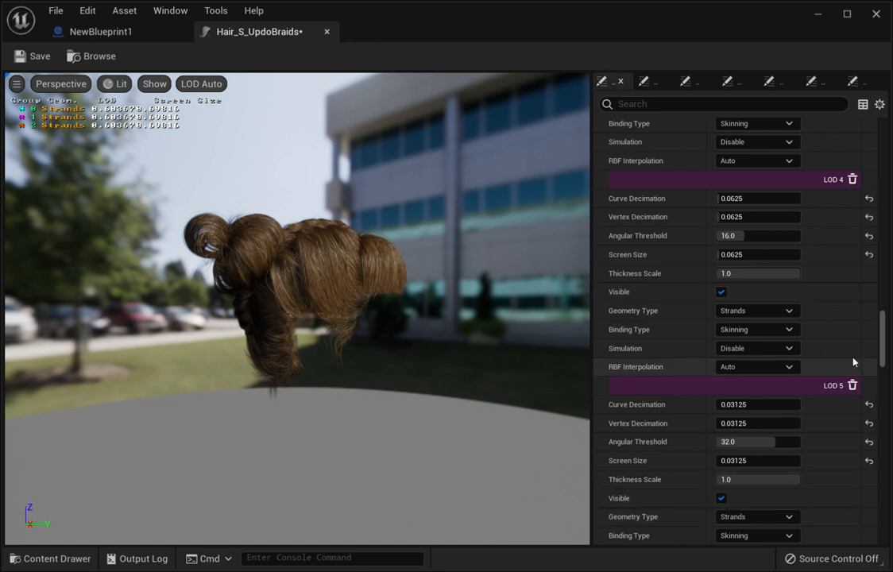
scroll("down", 3)
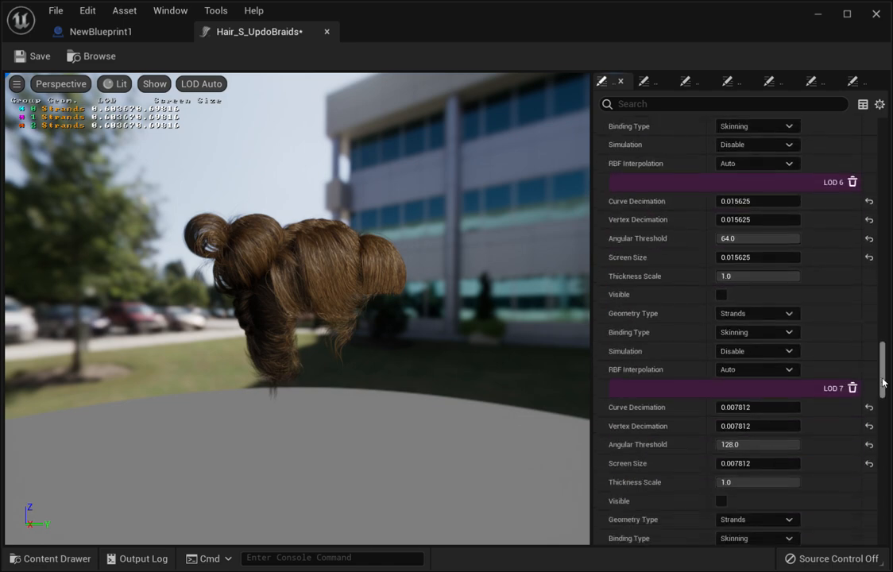
scroll("down", 3)
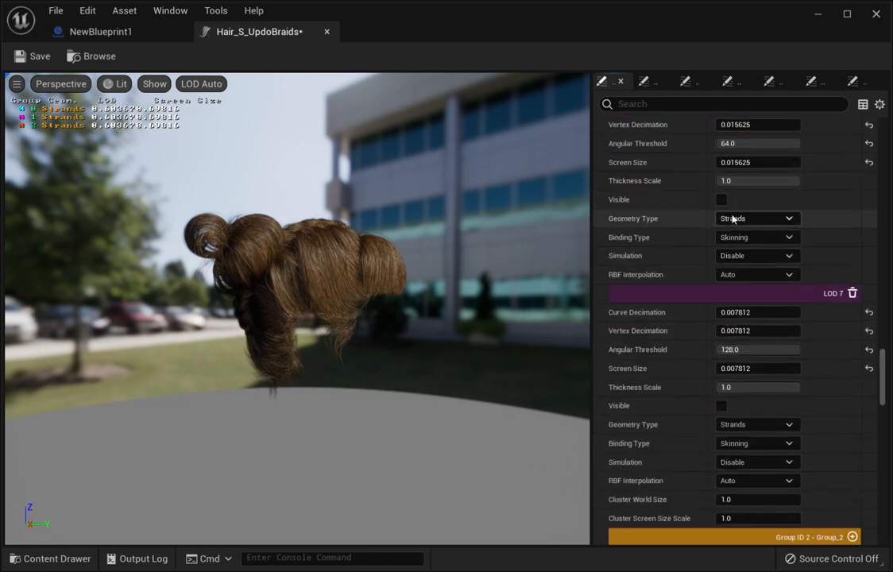
left_click(721, 200)
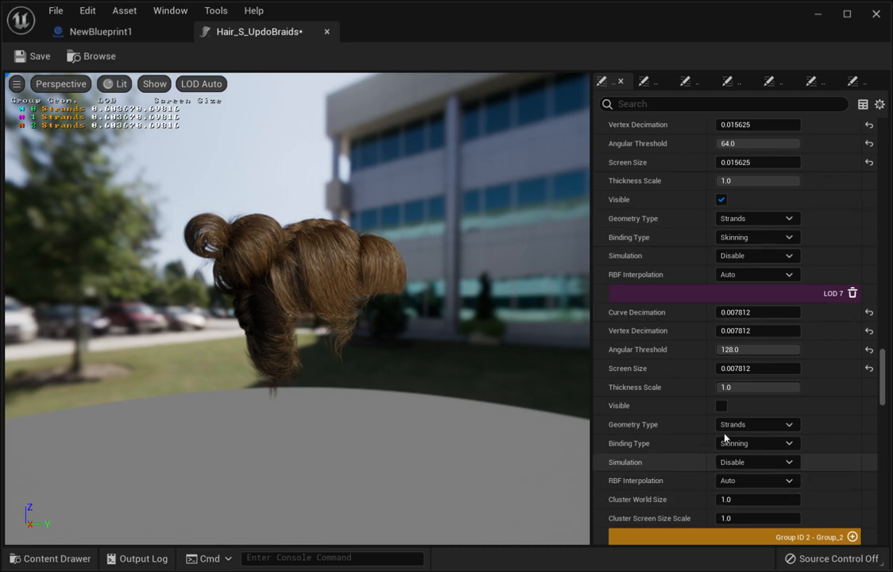
left_click(722, 406)
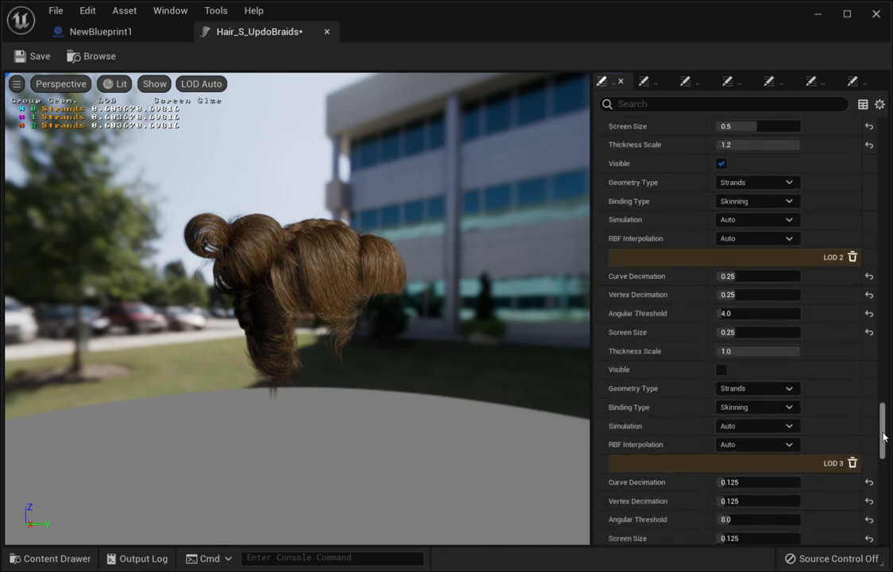
Enable Visible on LOD 2, 3, 5 and 6 of the next hair group, reaching LOD 7
scroll("up", 3)
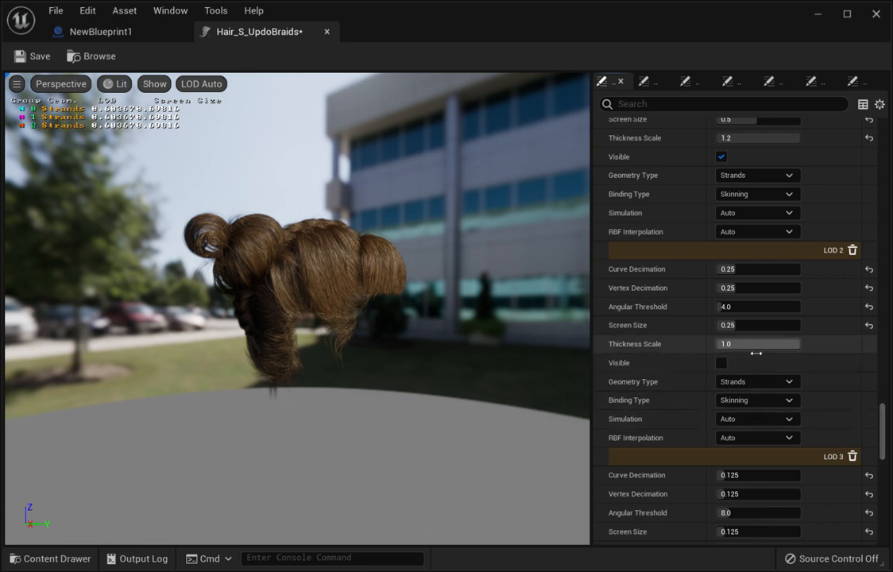
left_click(722, 363)
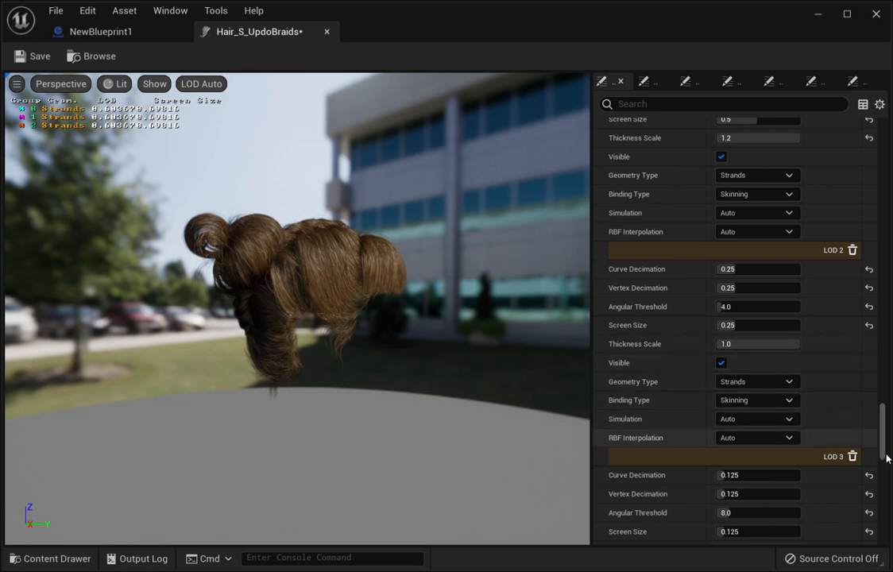
scroll("down", 3)
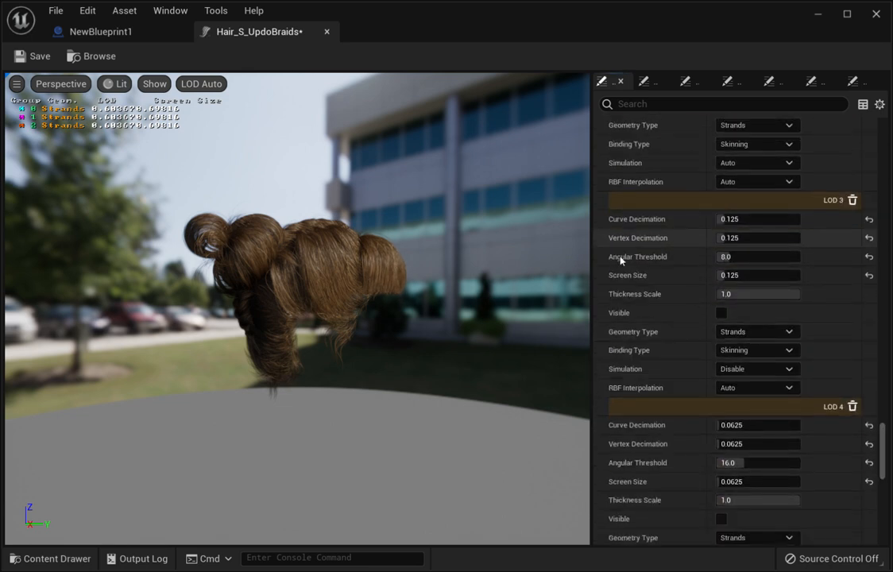
left_click(721, 311)
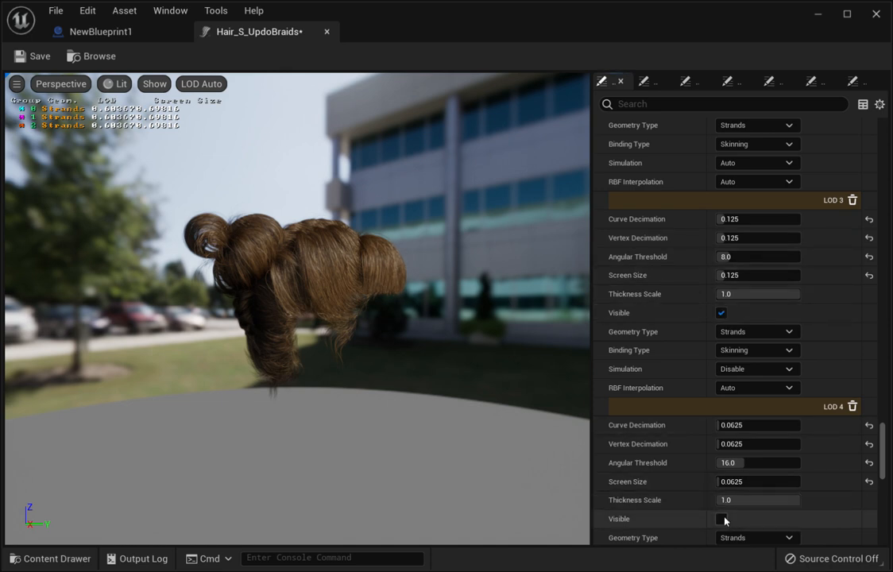
scroll("down", 3)
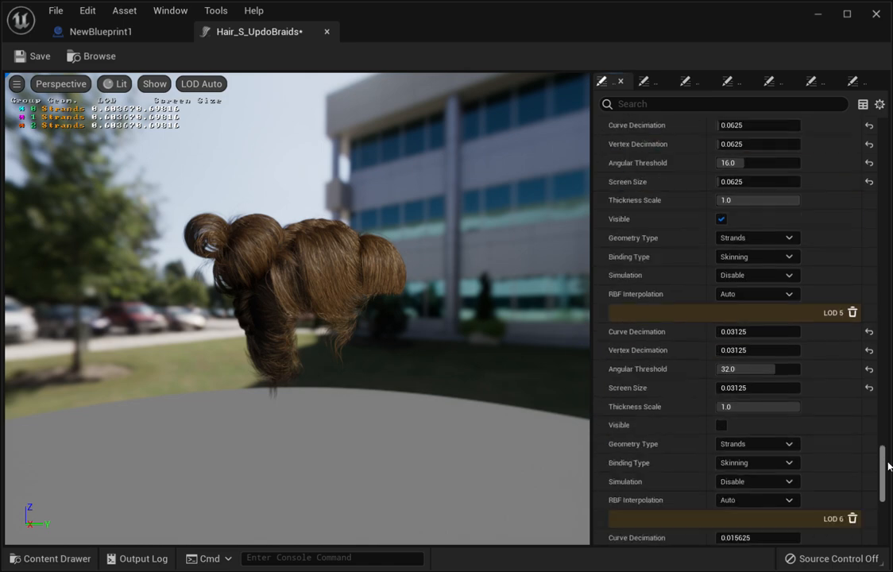
scroll("down", 3)
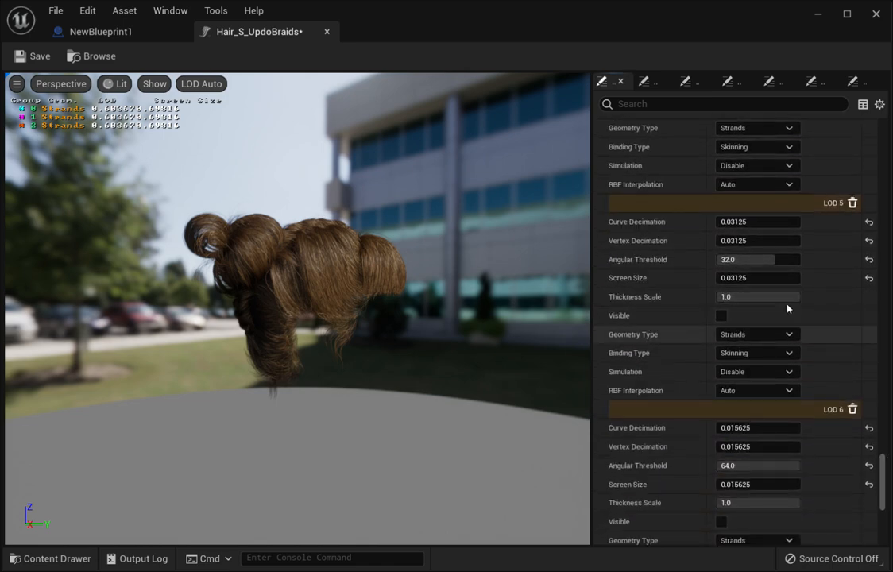
left_click(721, 315)
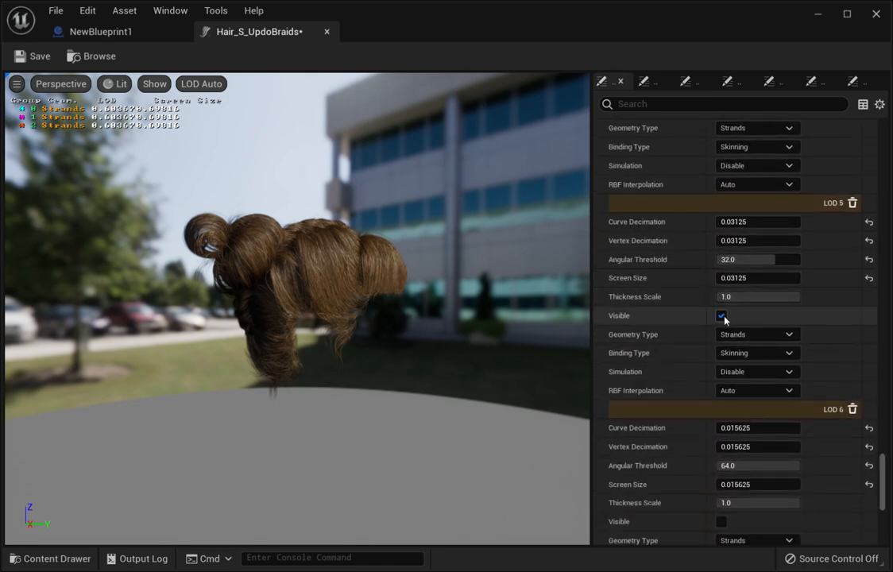
left_click(721, 522)
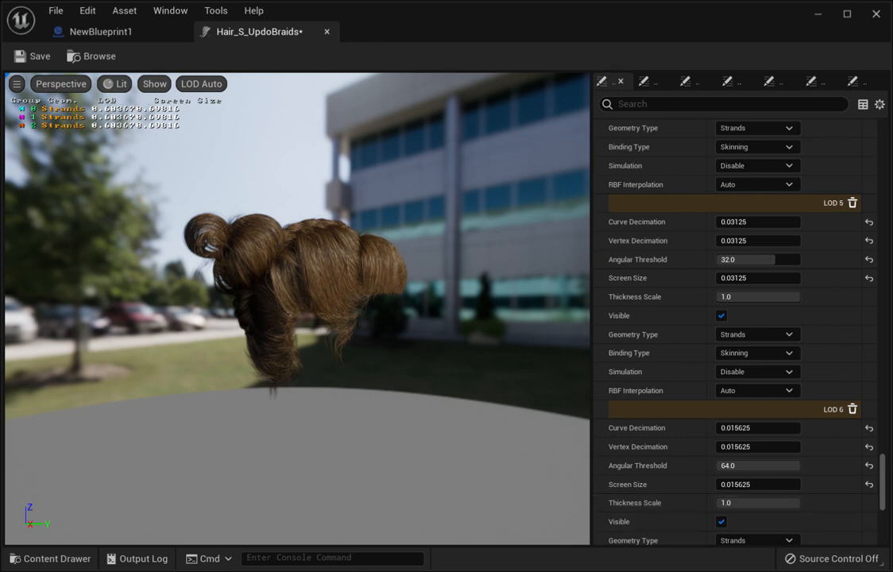
scroll("down", 3)
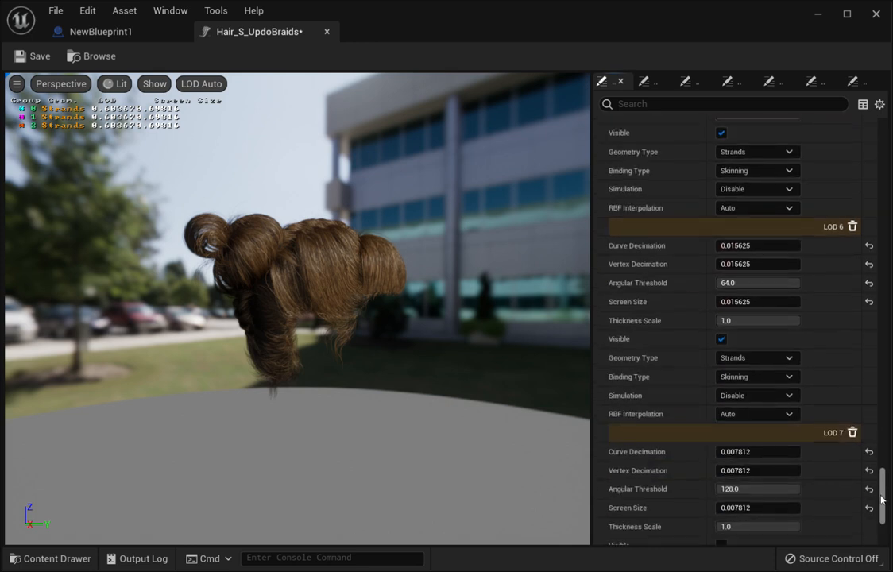
scroll("down", 3)
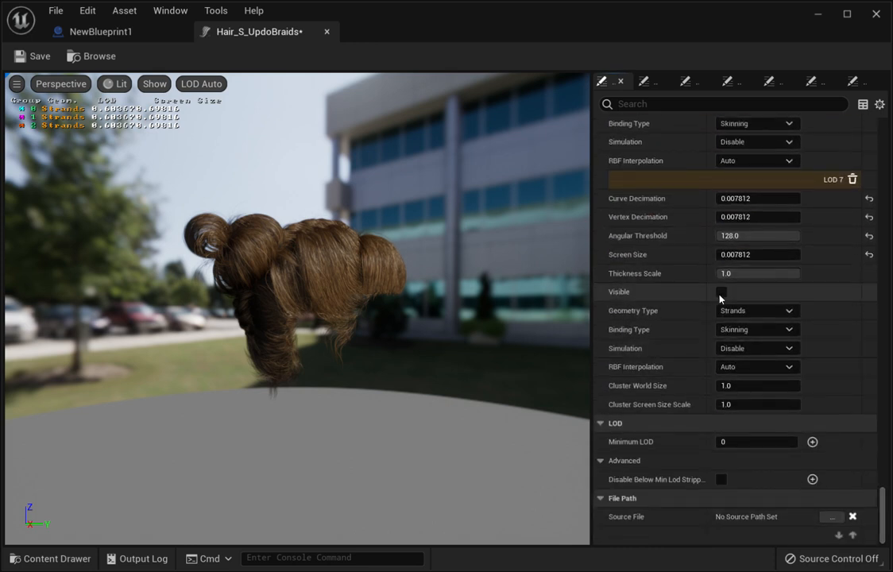
Make the last LOD visible, save the groom asset and return to NewBlueprint1
left_click(721, 292)
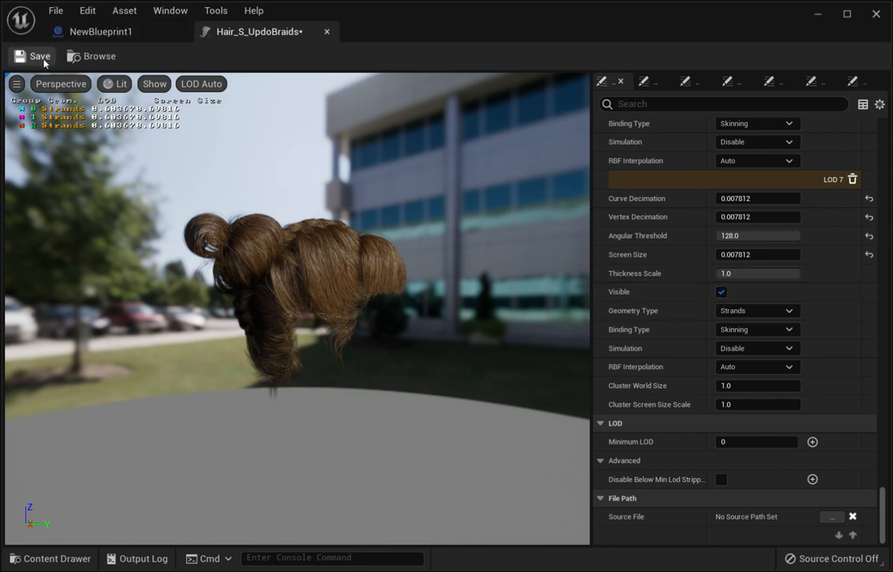
left_click(40, 56)
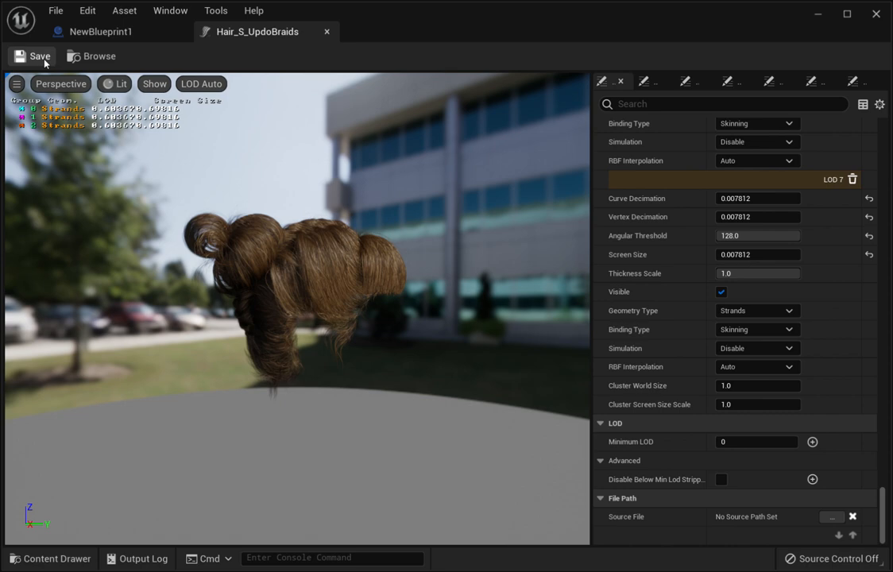
left_click(102, 32)
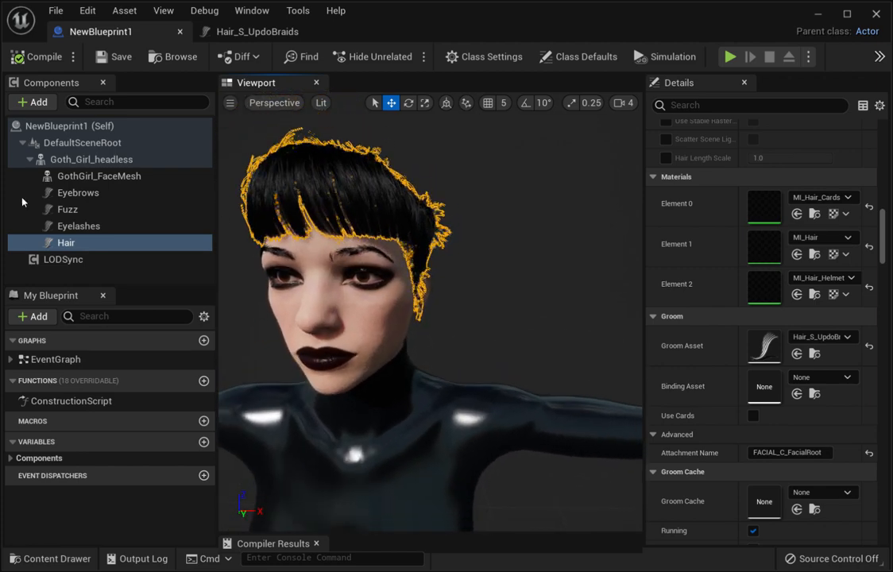
left_click(78, 226)
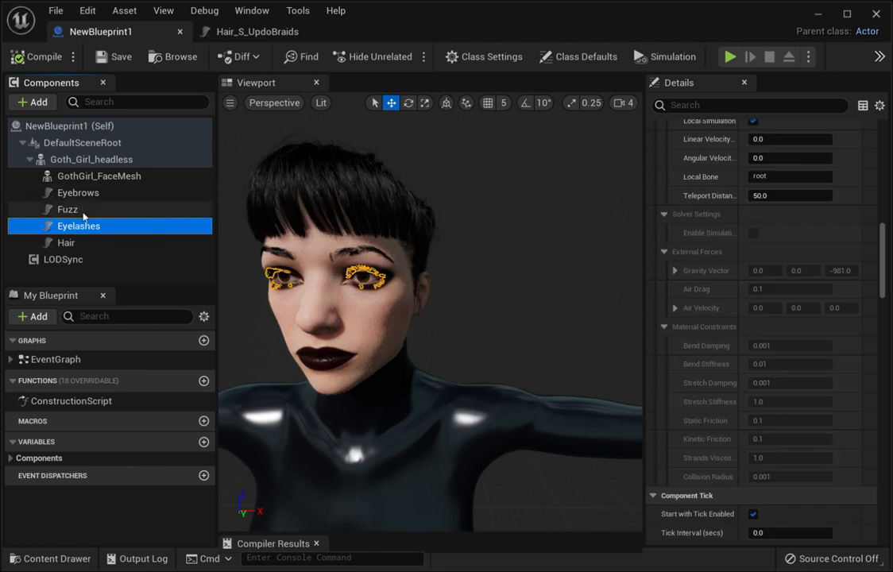
left_click(66, 209)
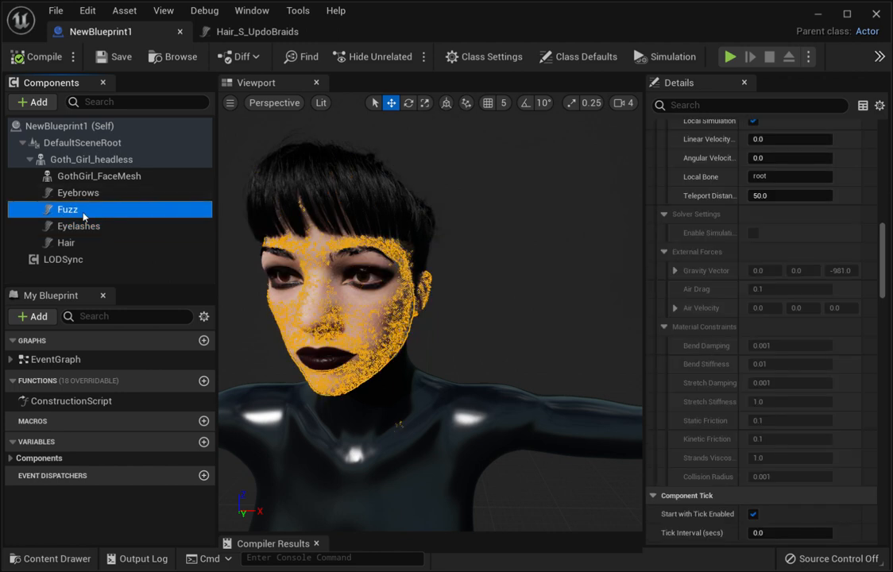